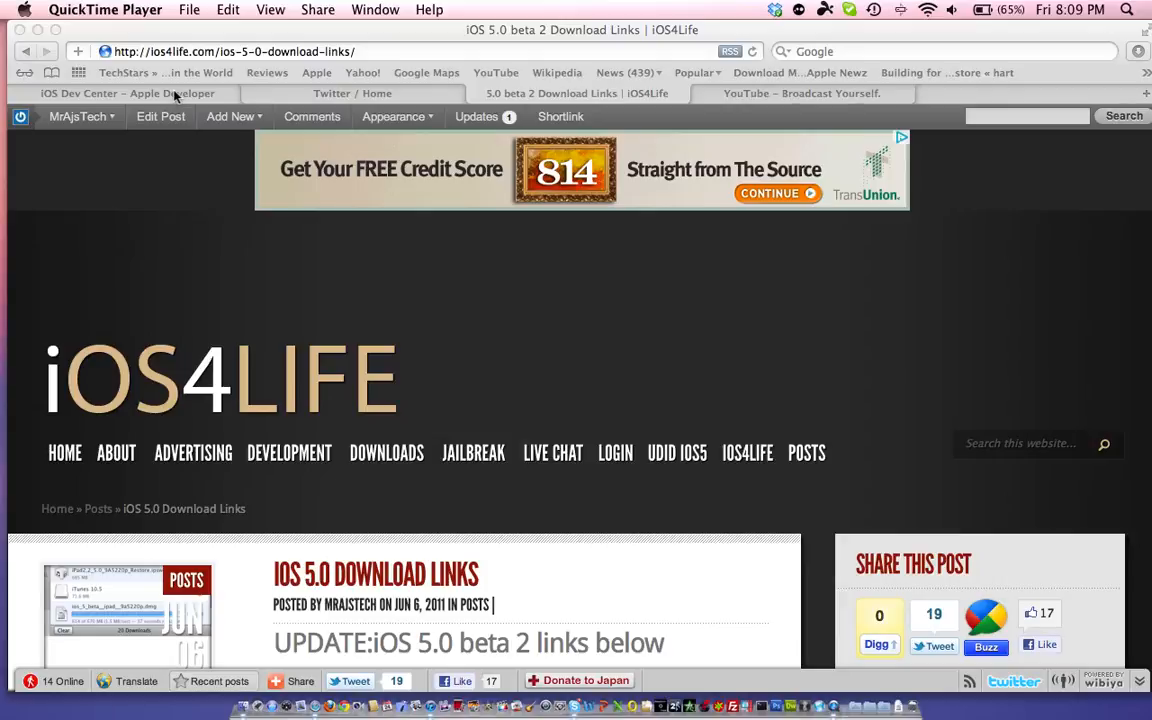
mouse_move(940, 403)
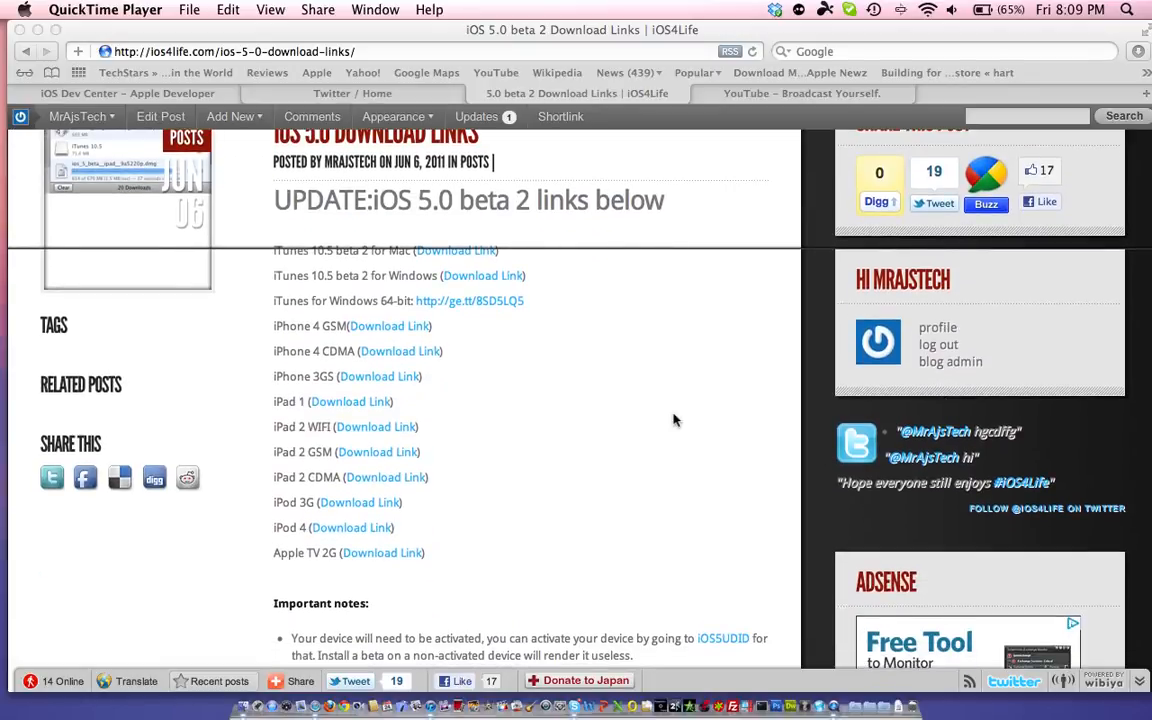
mouse_move(557, 194)
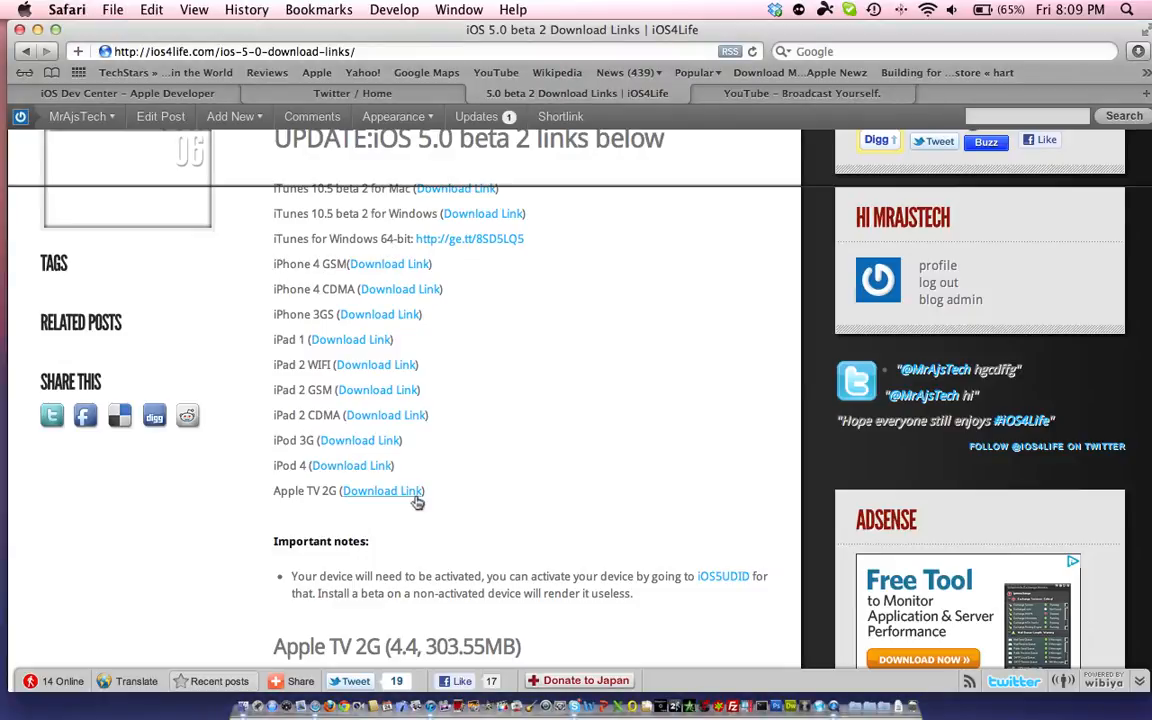
mouse_move(505, 473)
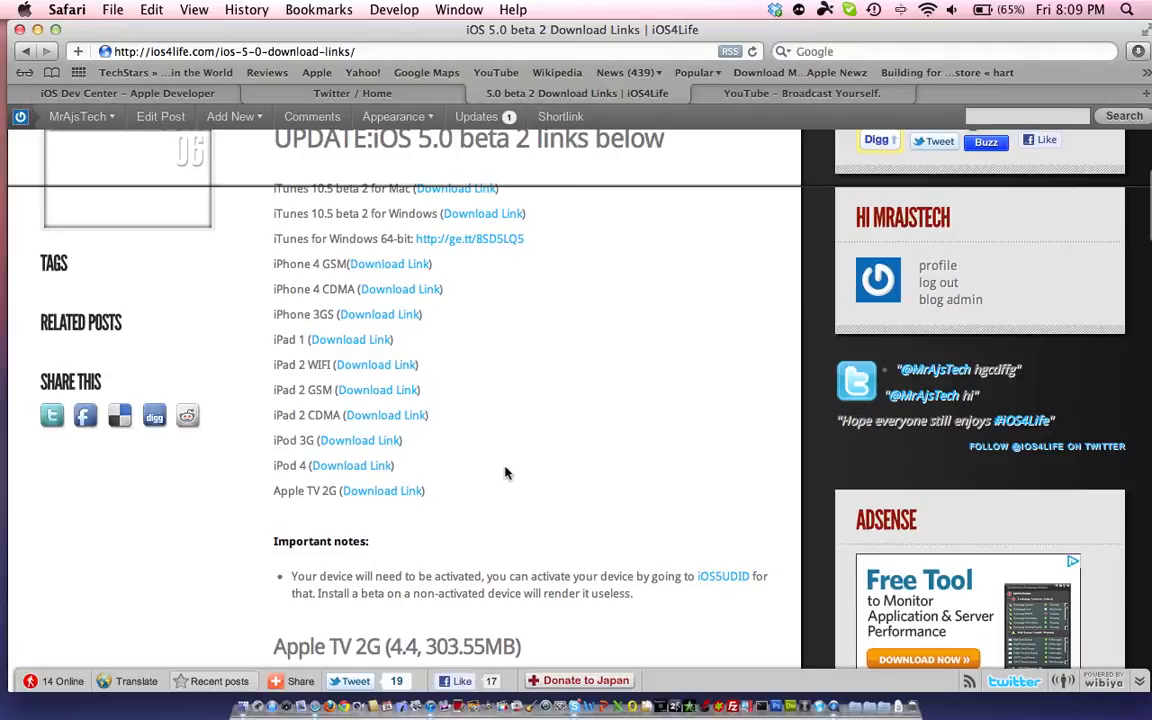
scroll(down, 3)
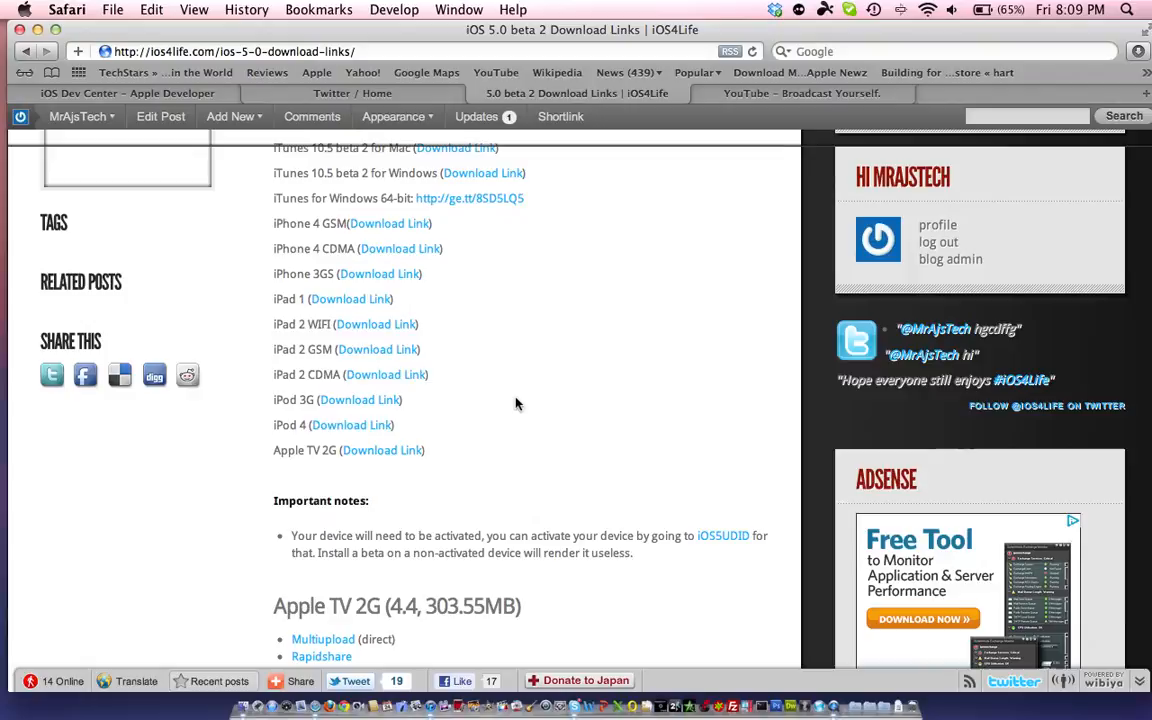
mouse_move(432, 421)
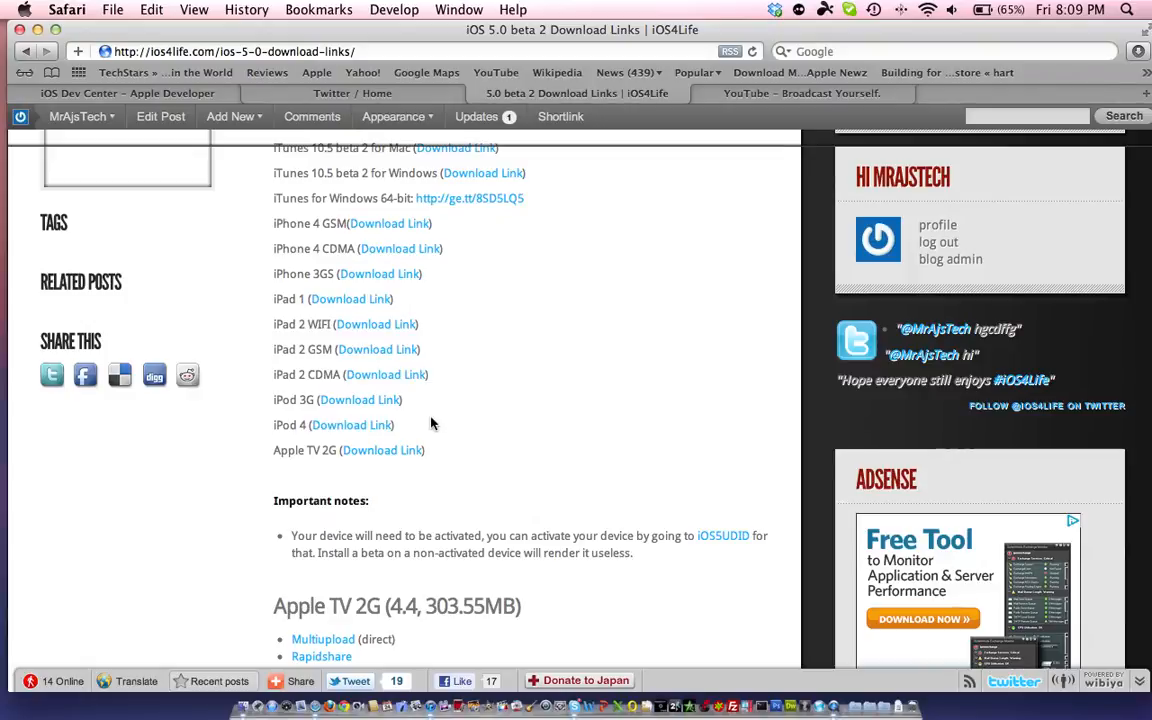
scroll(down, 3)
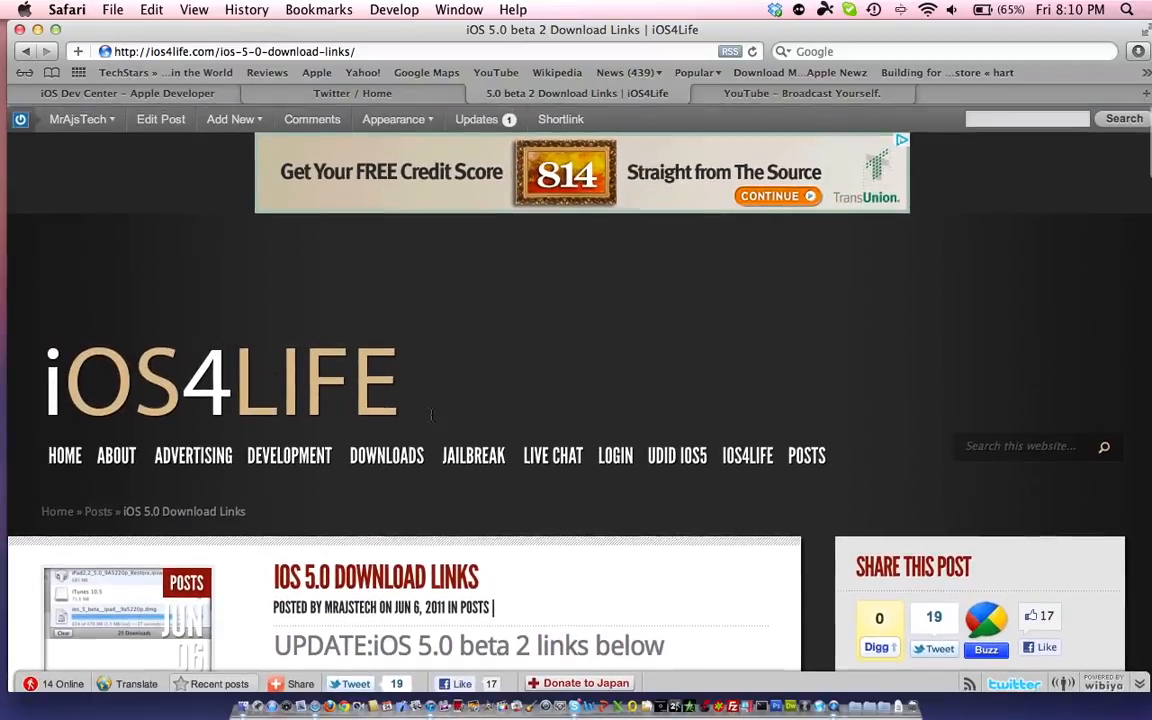
scroll(down, 3)
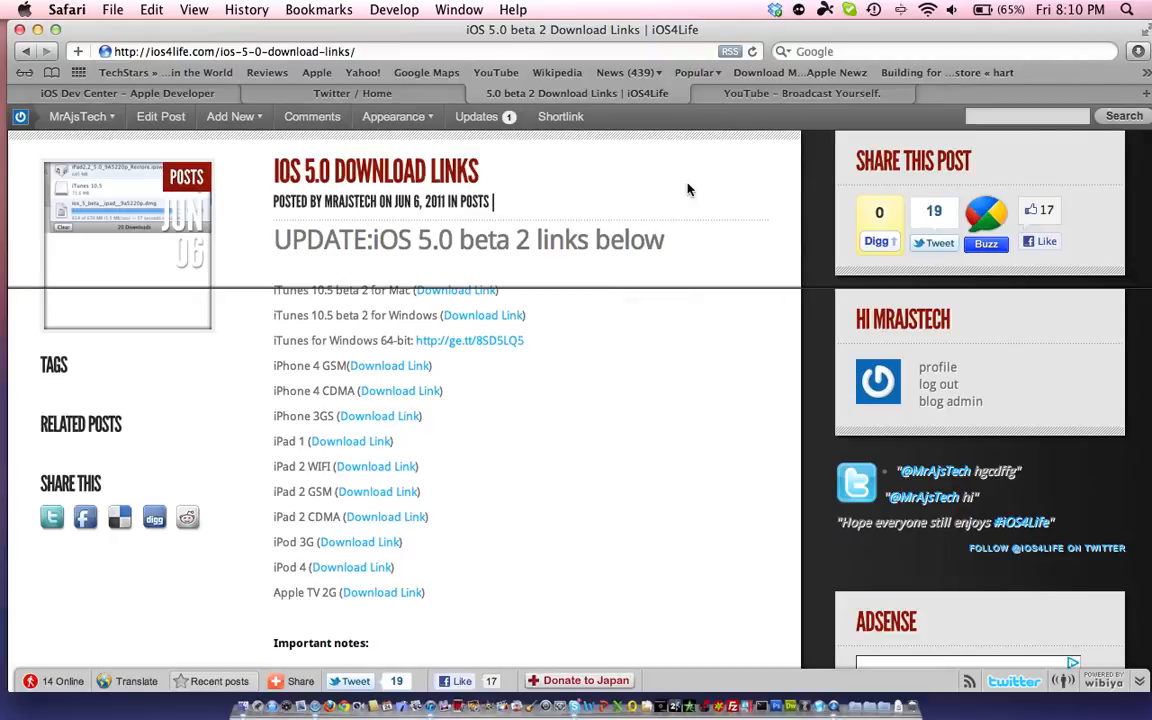
scroll(down, 3)
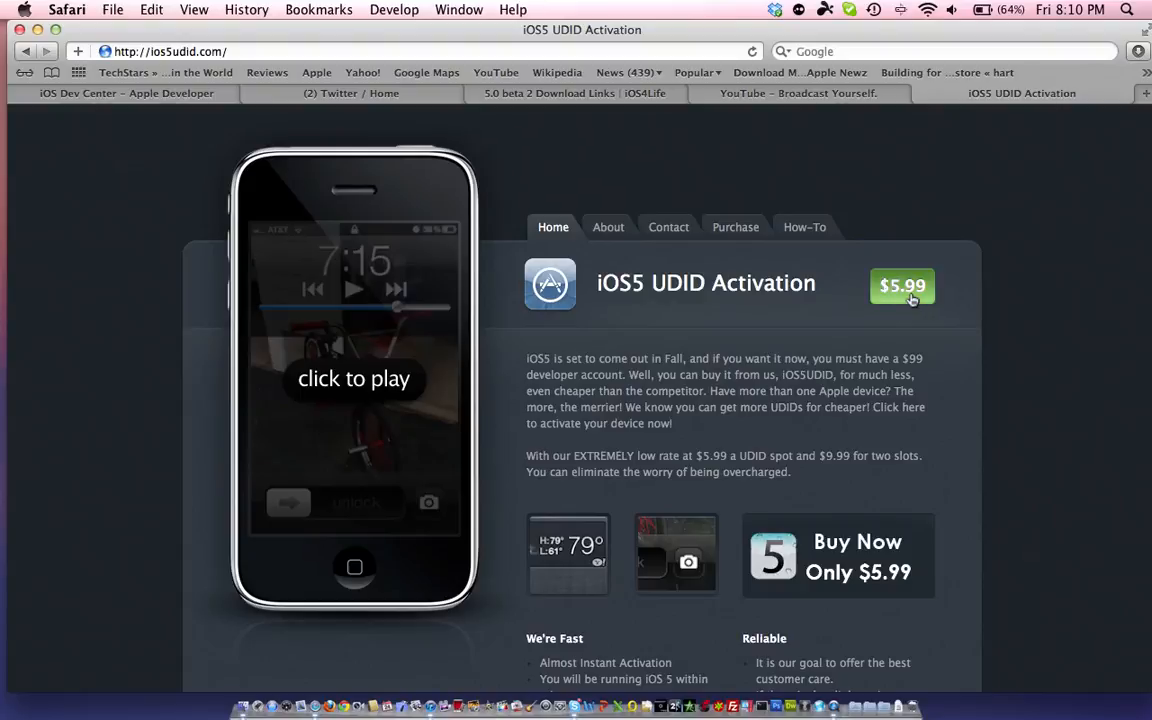
- Open the $5.99 UDID Buy Now page showing one, two or three UDID price tiers
click(901, 286)
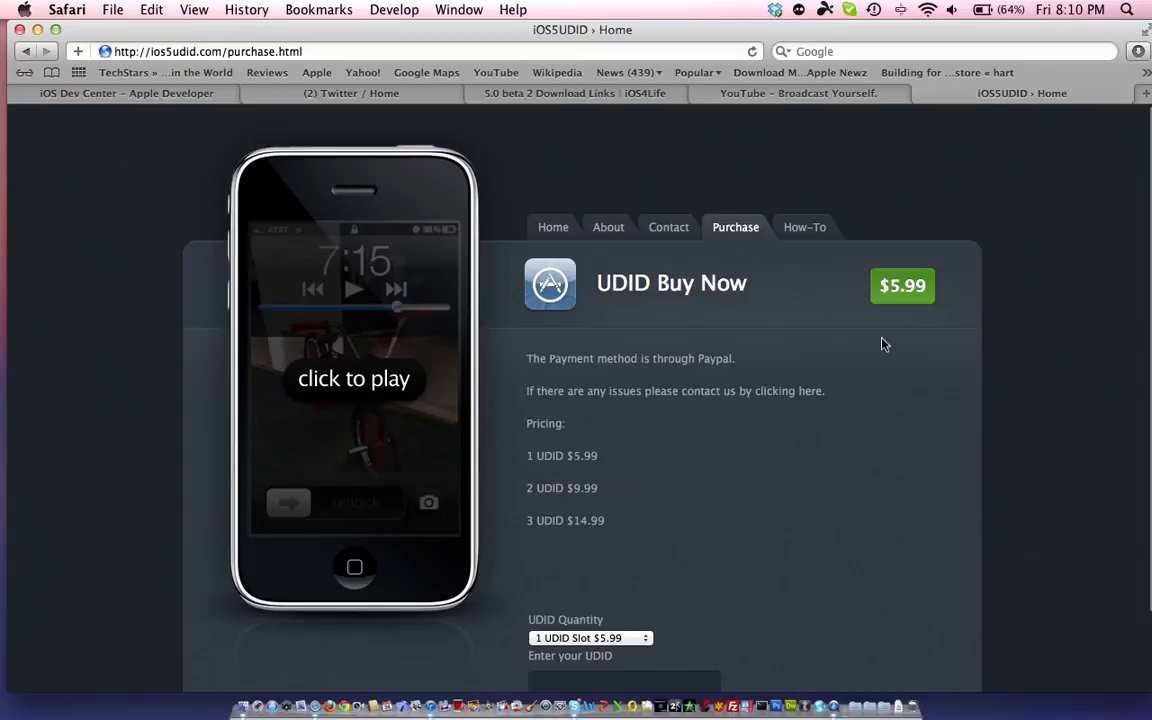
mouse_move(821, 268)
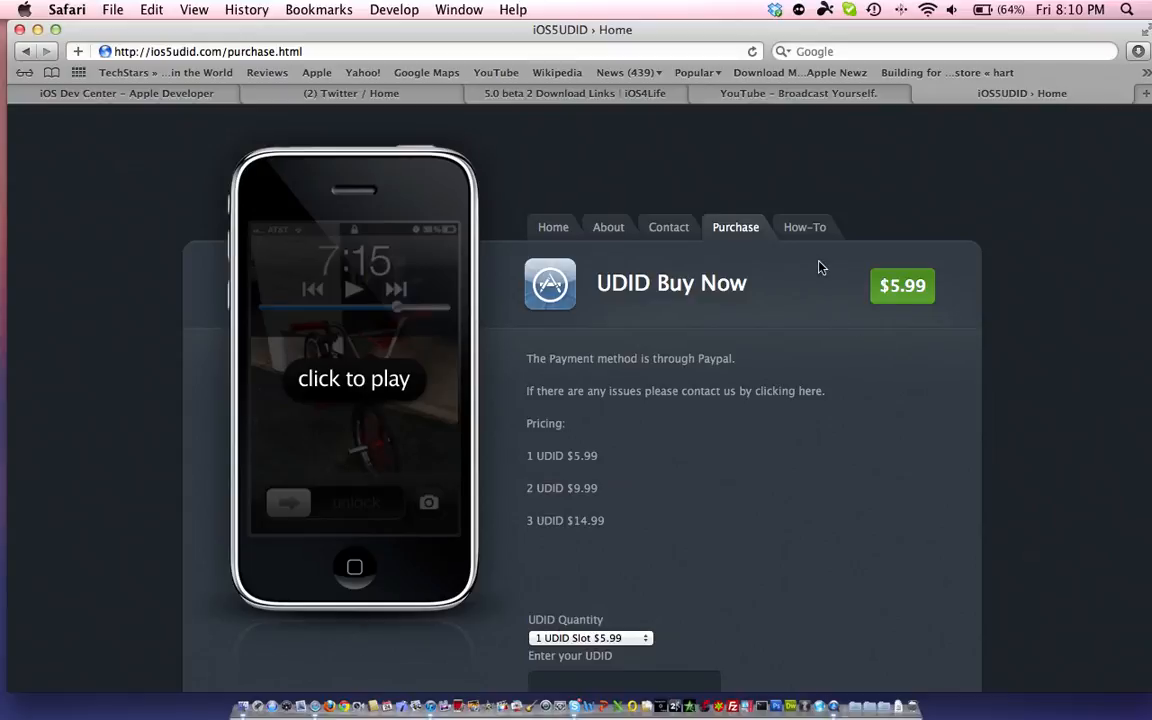
mouse_move(745, 107)
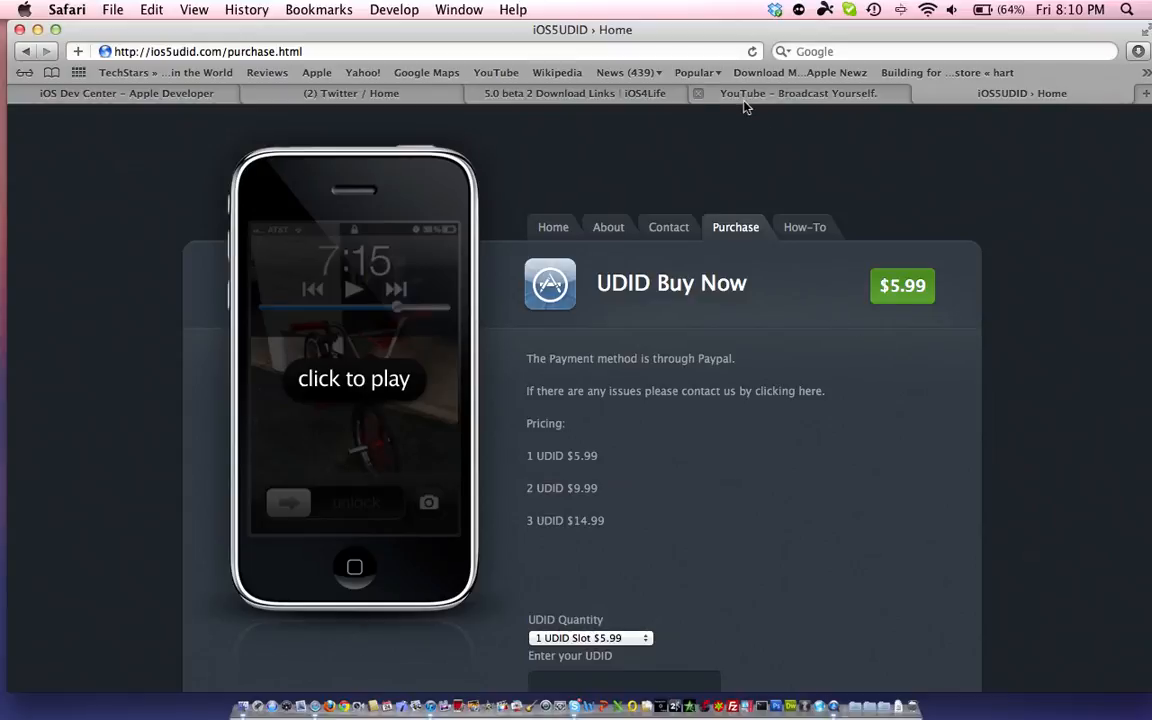
mouse_move(260, 133)
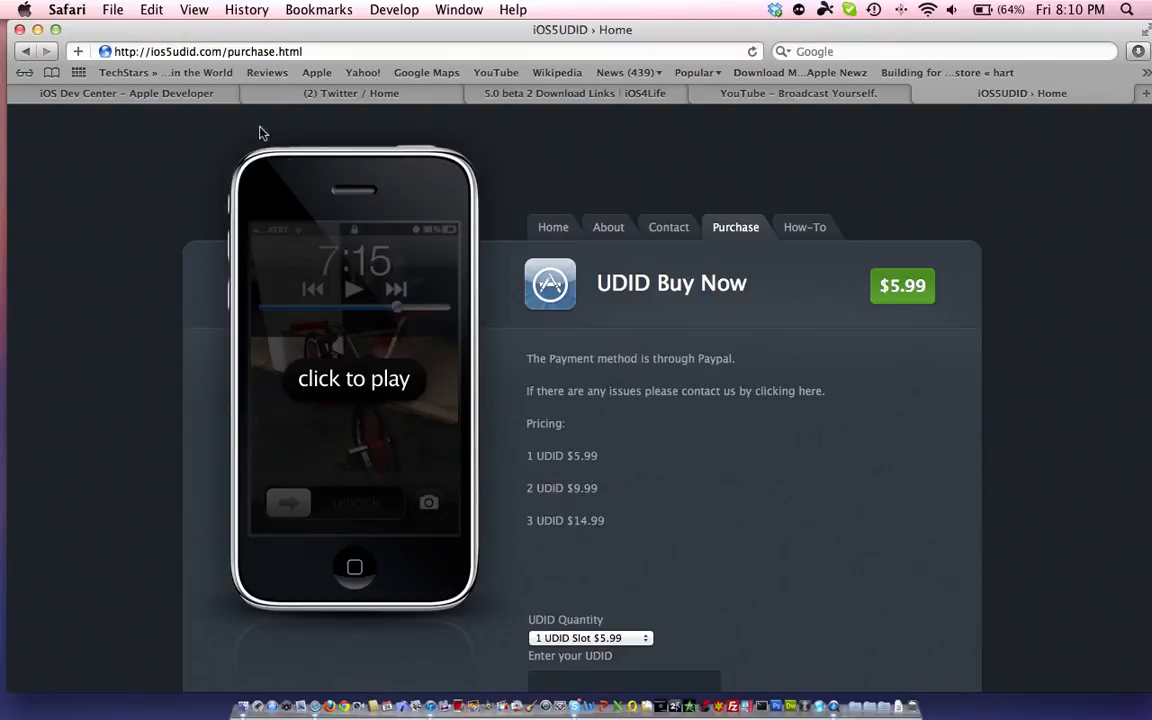